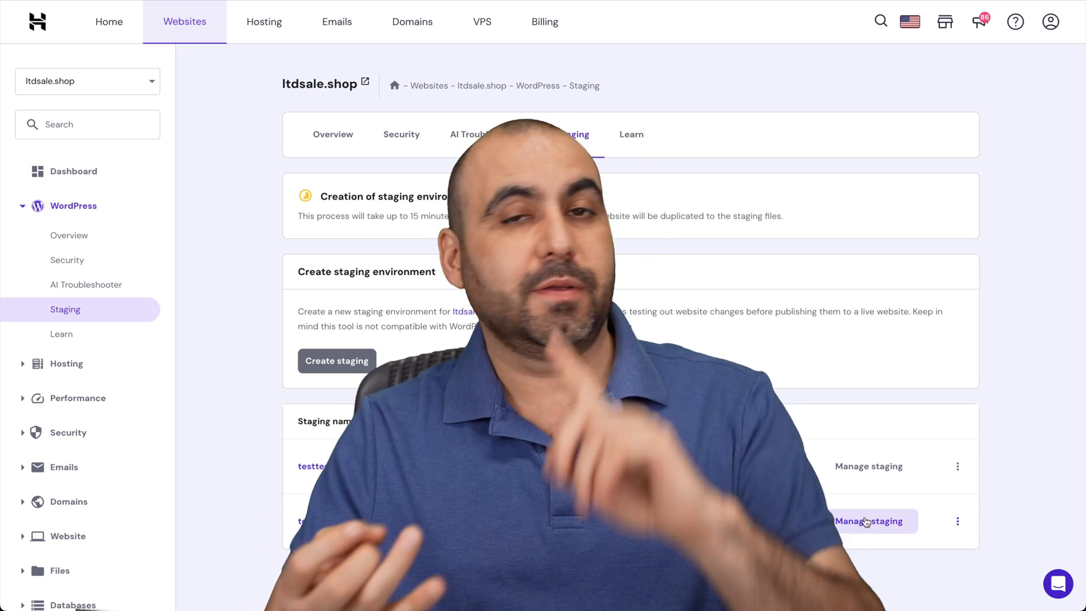
Step: Leave the ltdsale.shop staging list for the hostinger.com homepage
left_click(868, 521)
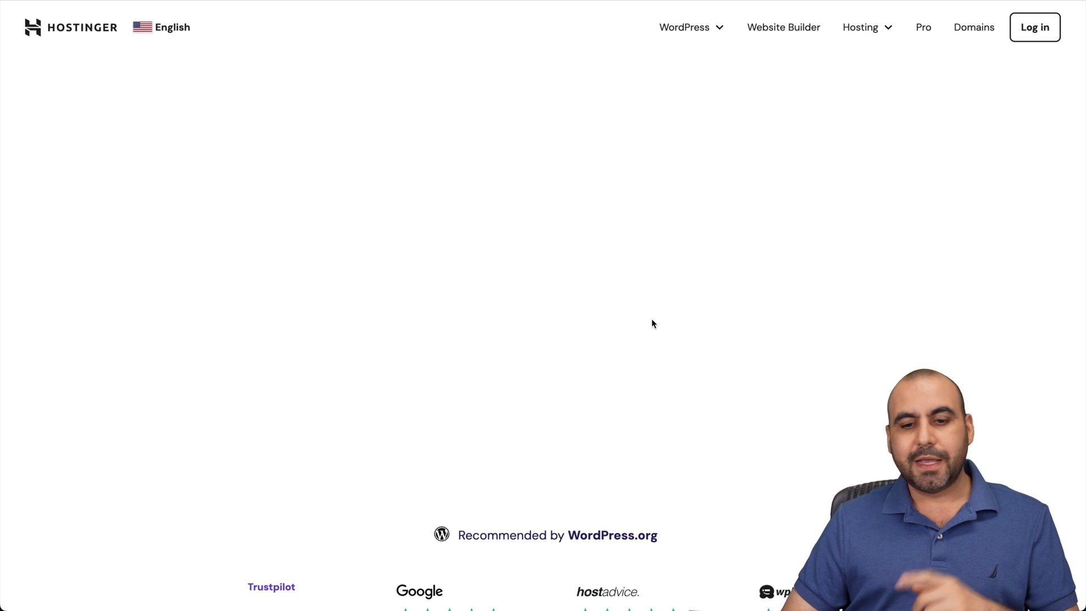
Step: Add the Business Web Hosting plan from the pricing section to the cart
scroll("down", 3)
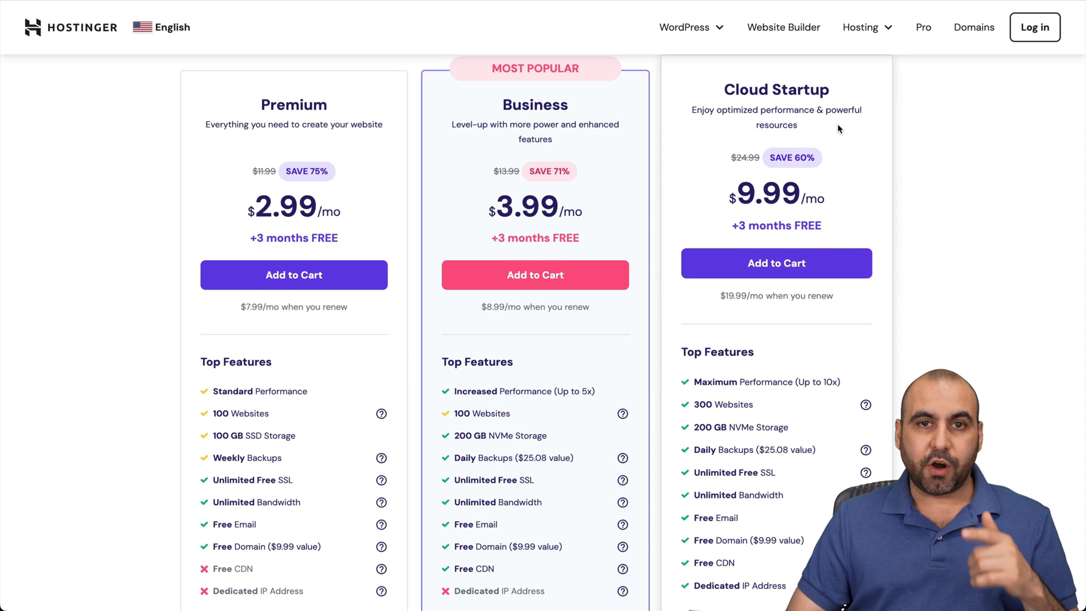
scroll("down", 3)
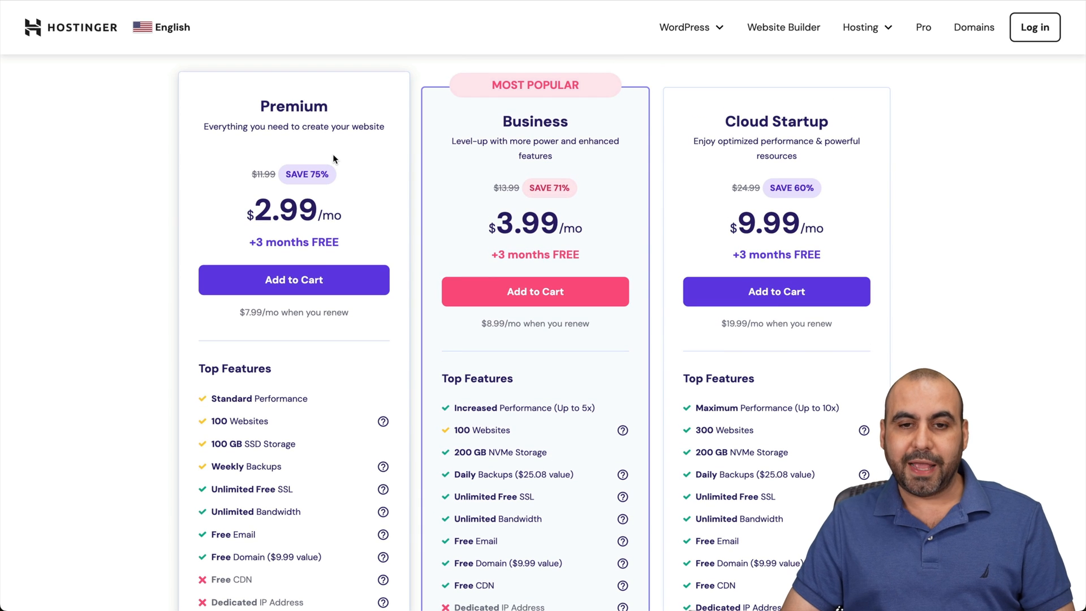
left_click(534, 291)
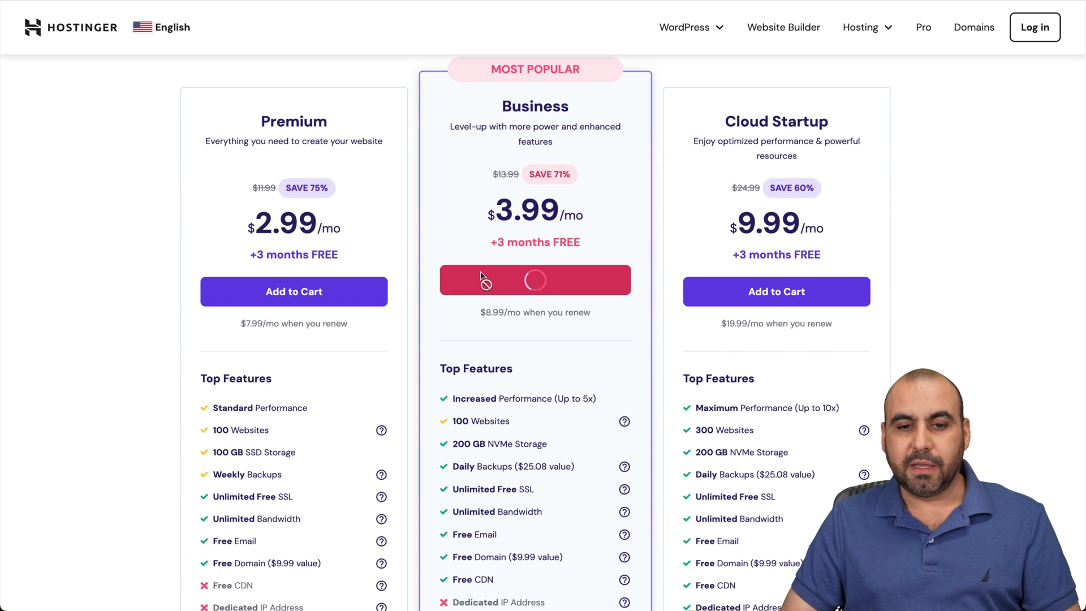
left_click(535, 278)
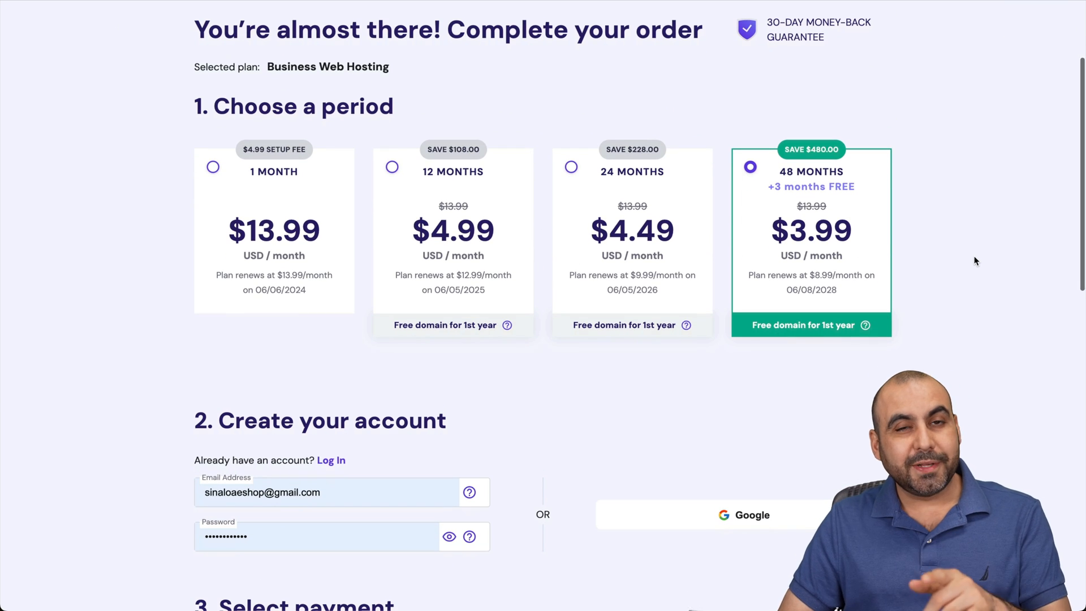
mouse_move(892, 381)
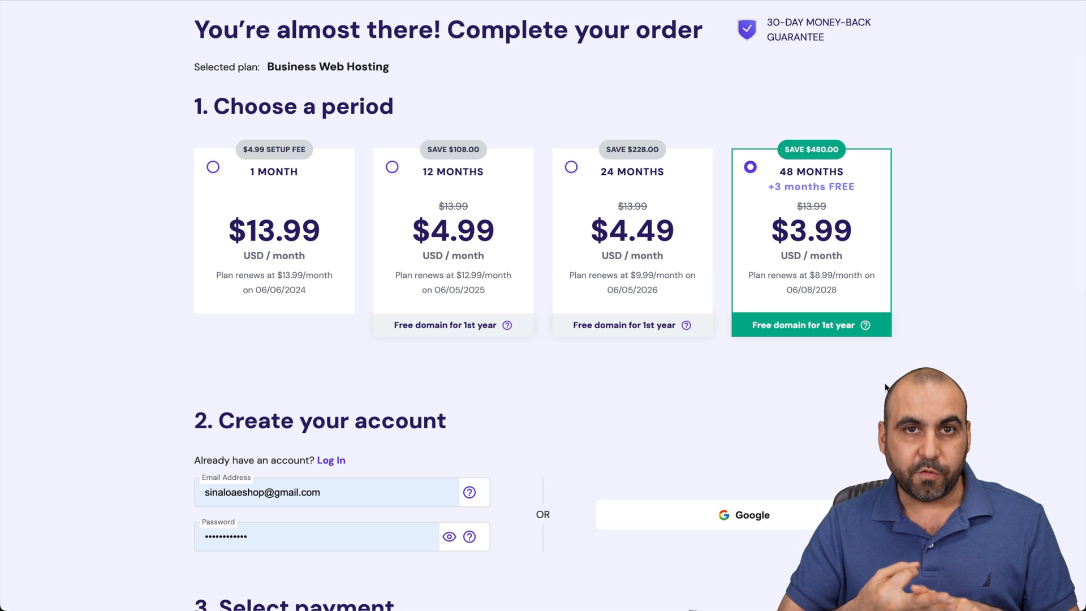
Step: Enter and apply coupon code SAASMASTER at checkout
scroll("down", 3)
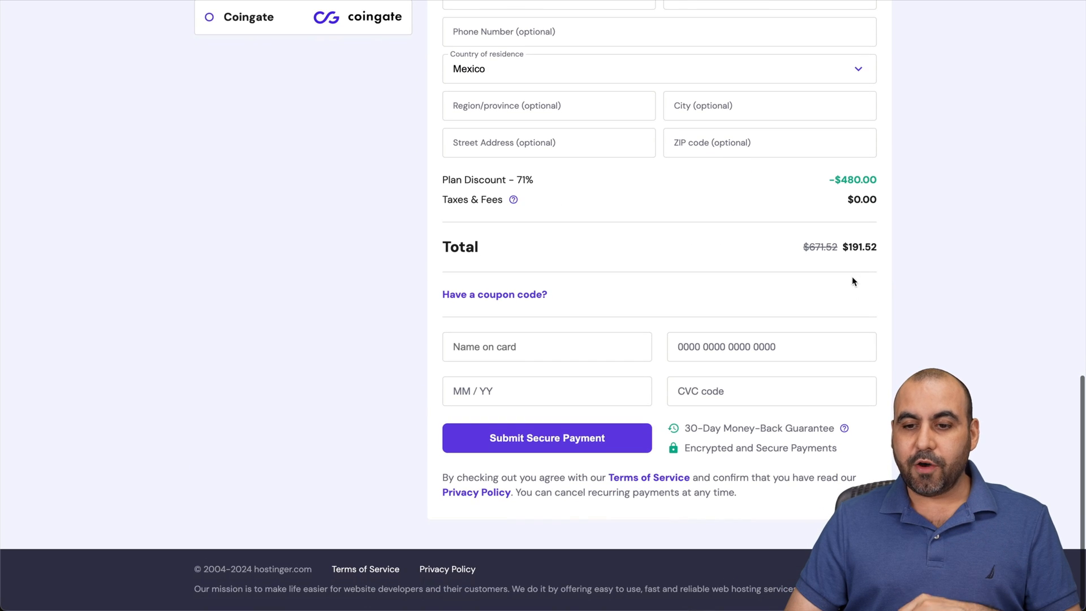
left_click(494, 293)
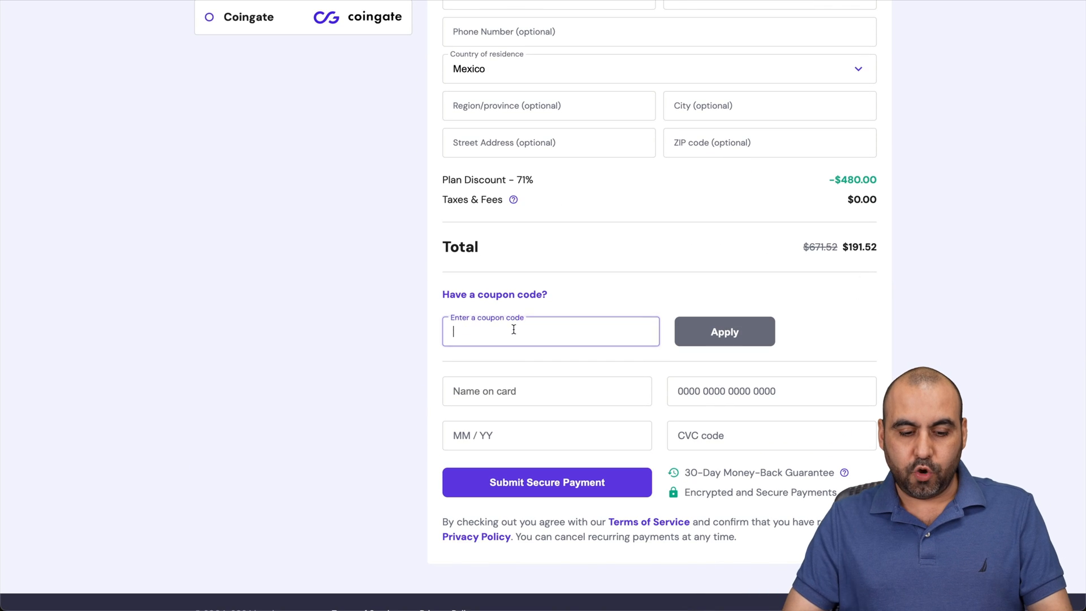
type("SAASMASTER")
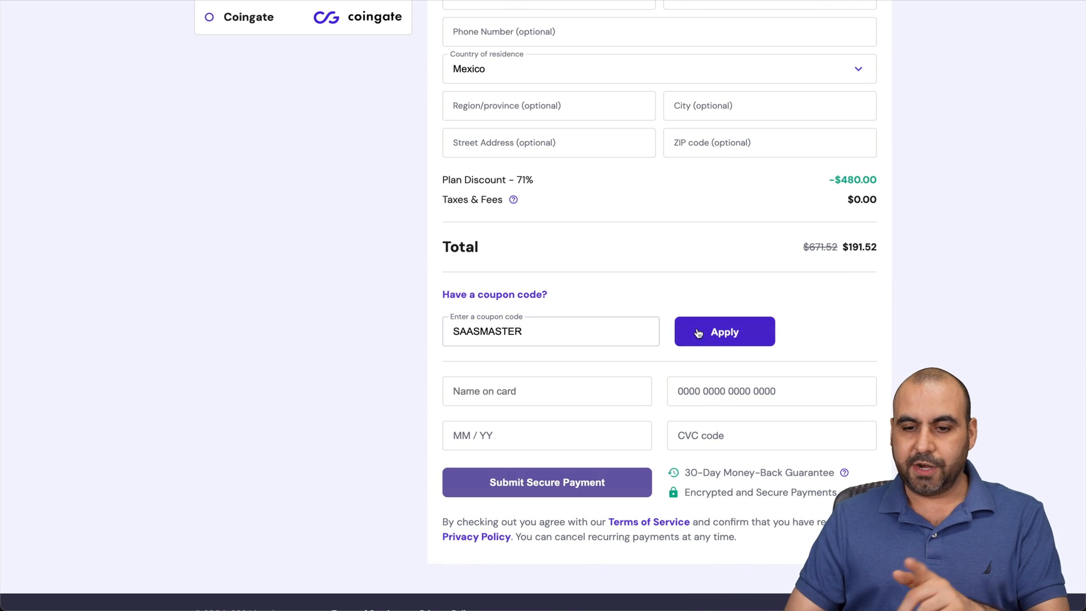
left_click(724, 332)
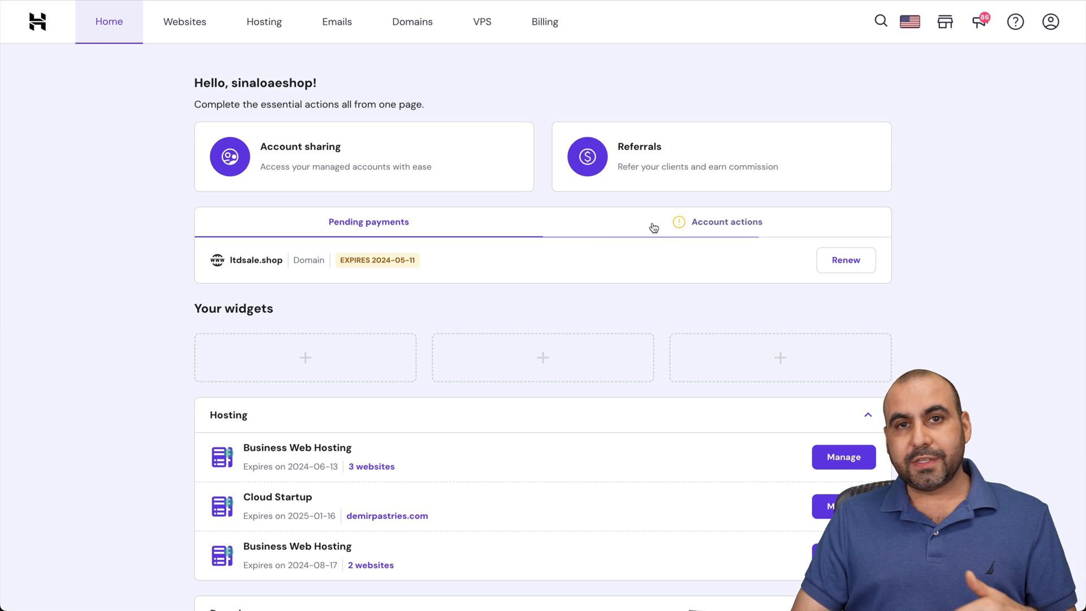
mouse_move(602, 283)
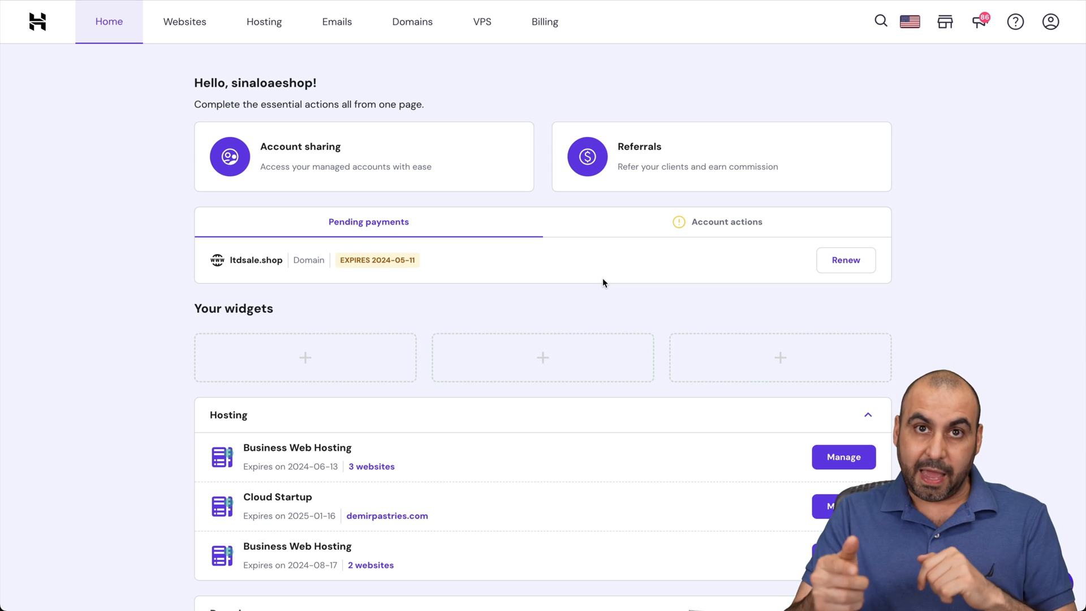
Step: Open the ltdsale.shop dashboard from the Websites list to reach its staging page
left_click(184, 22)
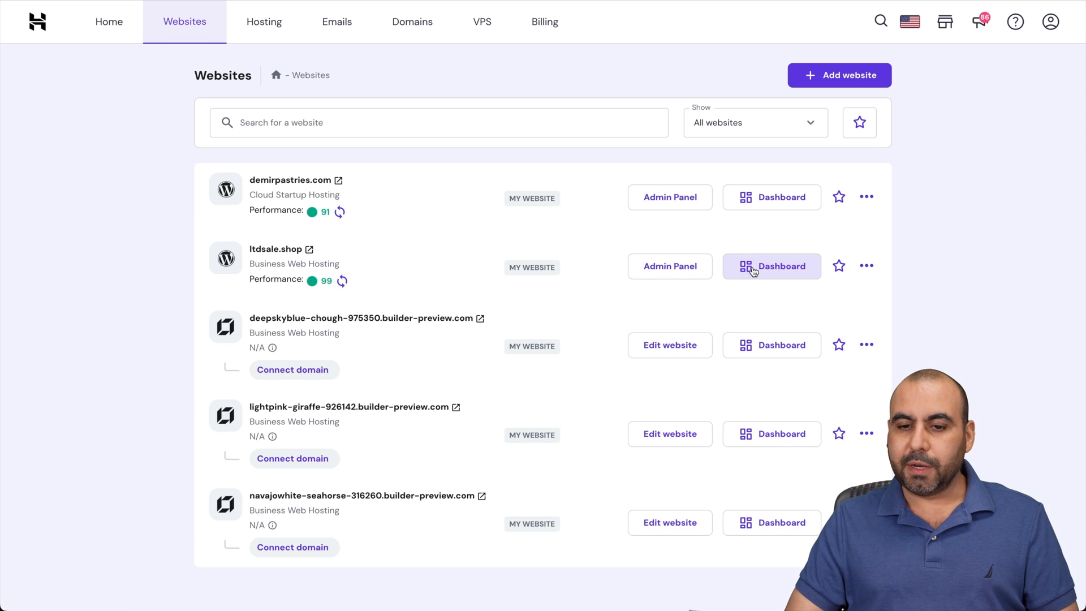
left_click(771, 265)
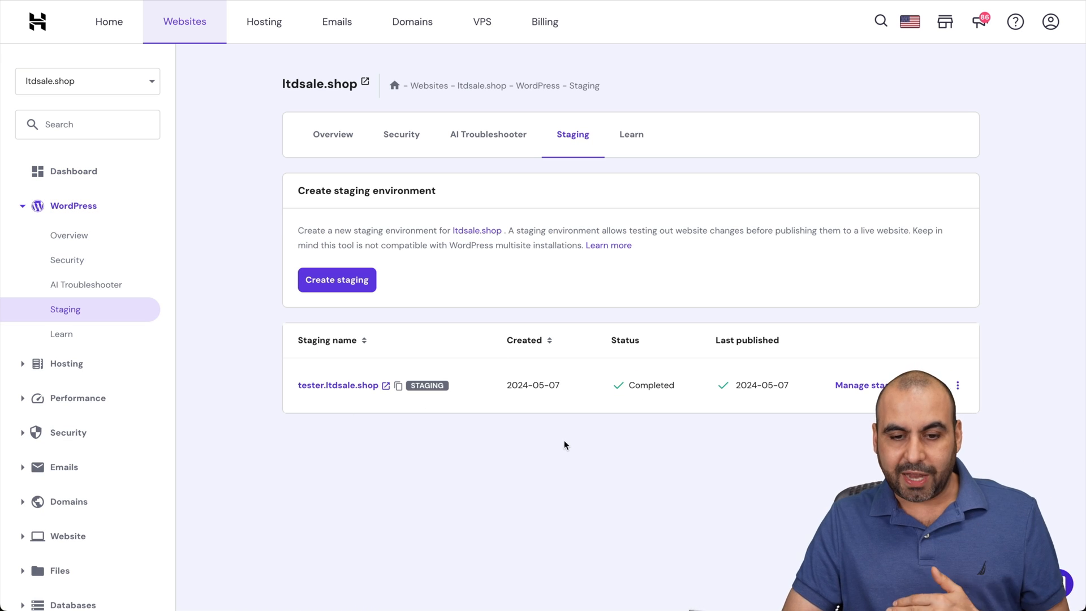
mouse_move(326, 396)
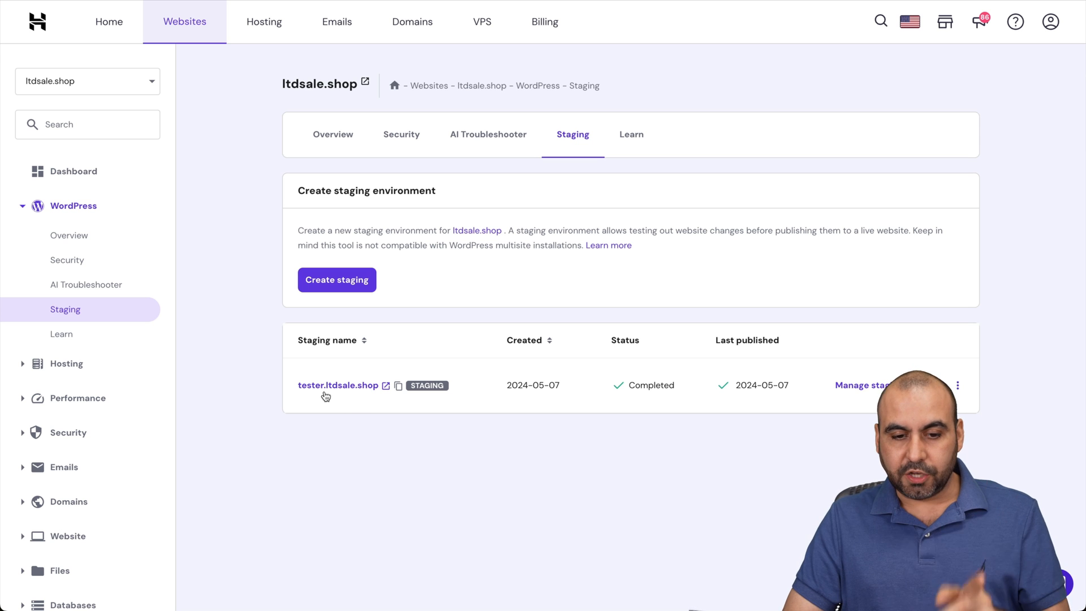
mouse_move(336, 280)
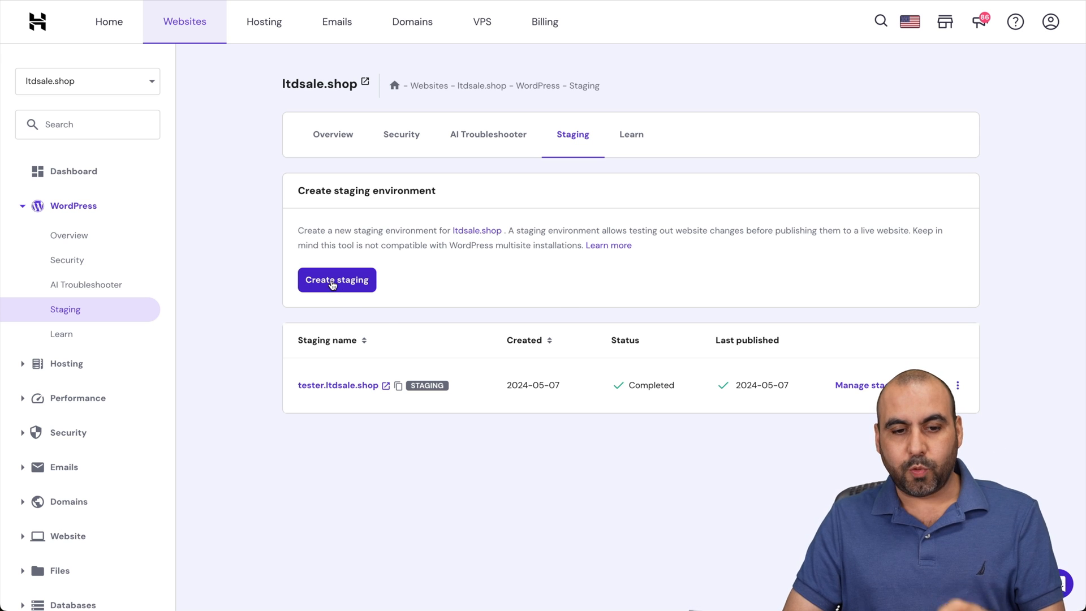
Step: Create a staging copy on subdomain testtest.ltdsale.shop and close the progress dialog
left_click(336, 279)
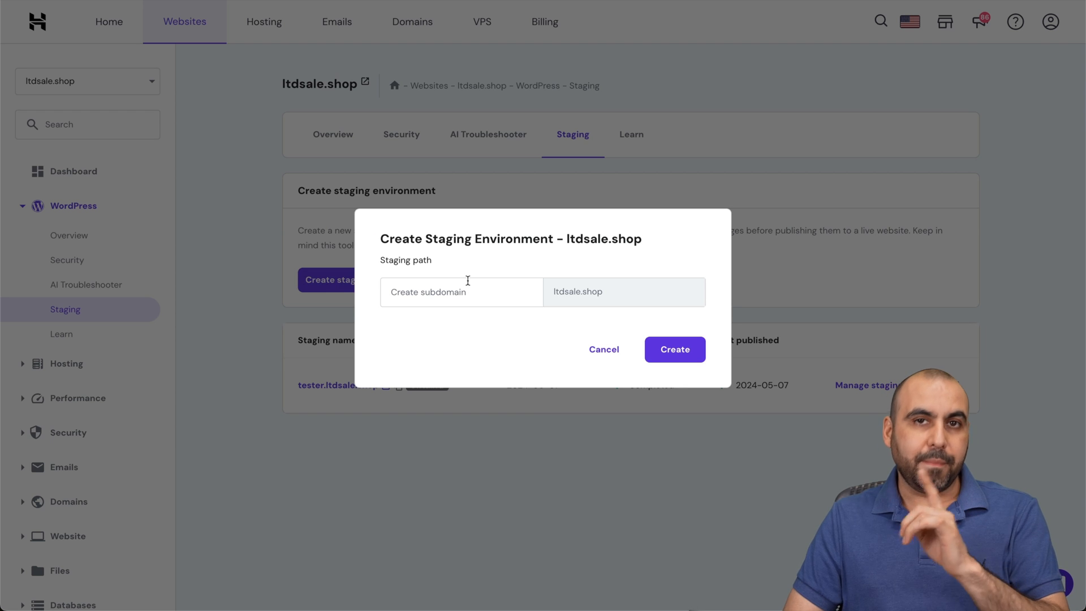
left_click(461, 291)
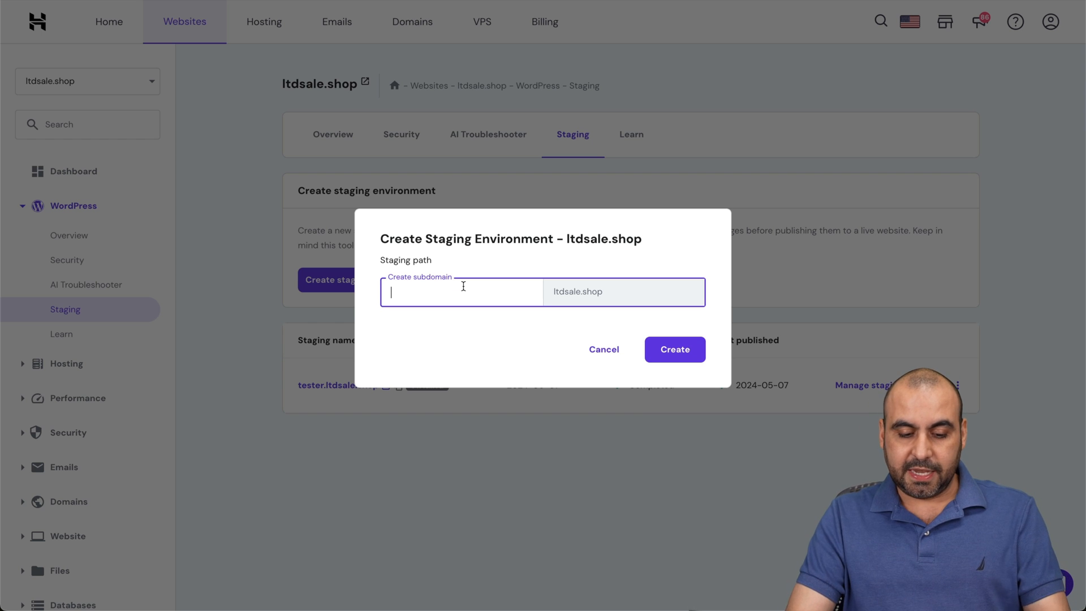
type("testt")
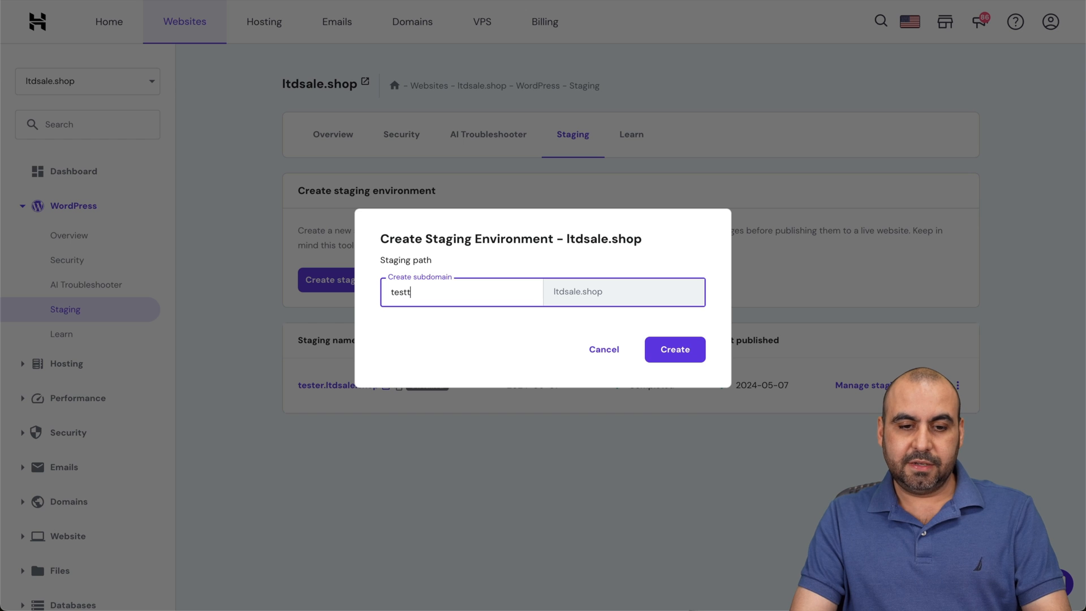
left_click(673, 349)
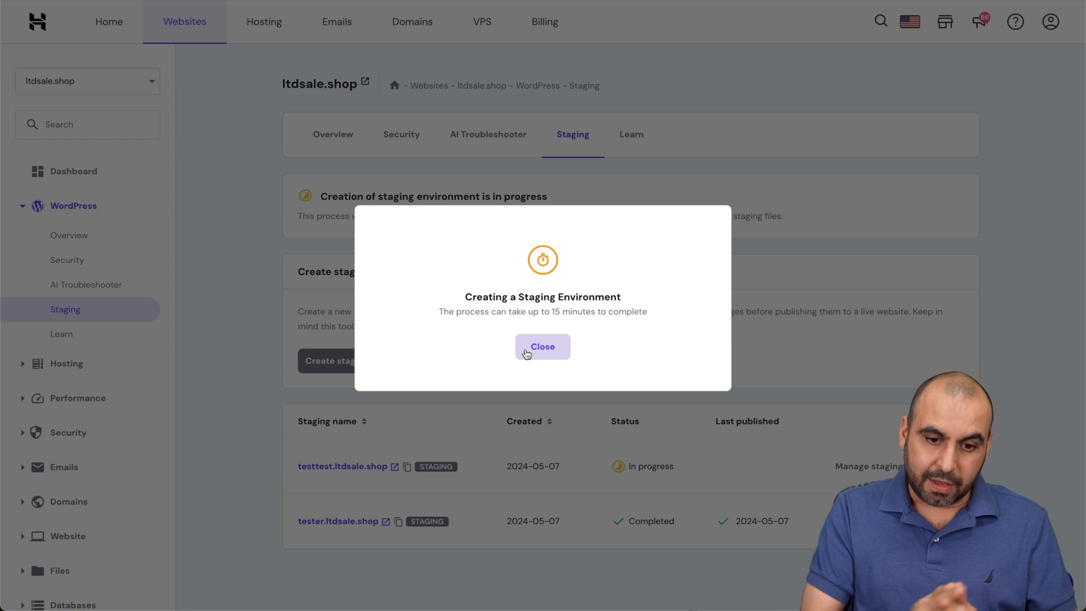
left_click(542, 346)
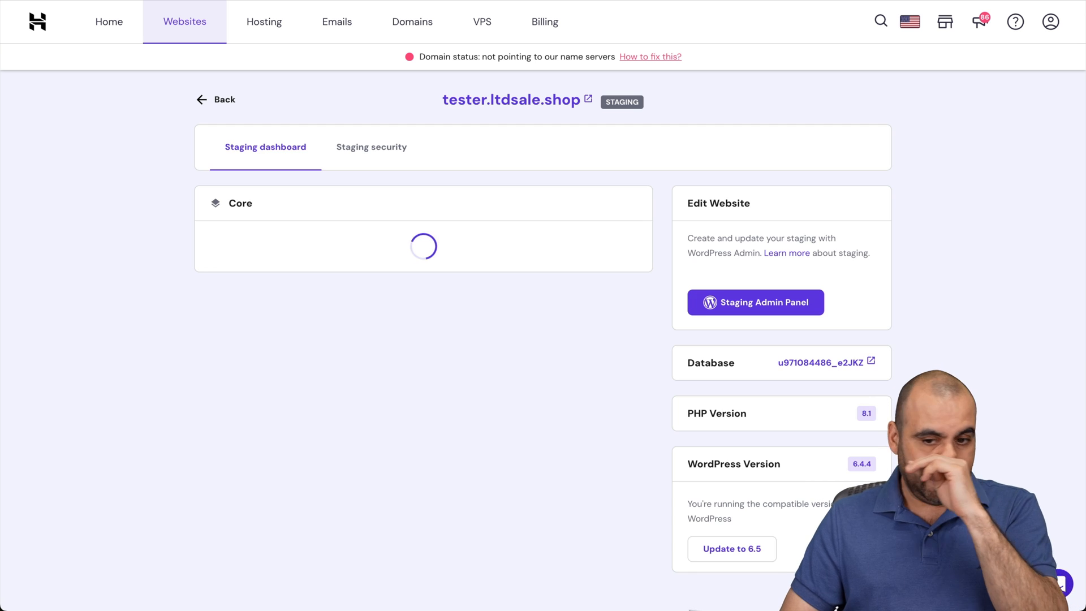
mouse_move(564, 442)
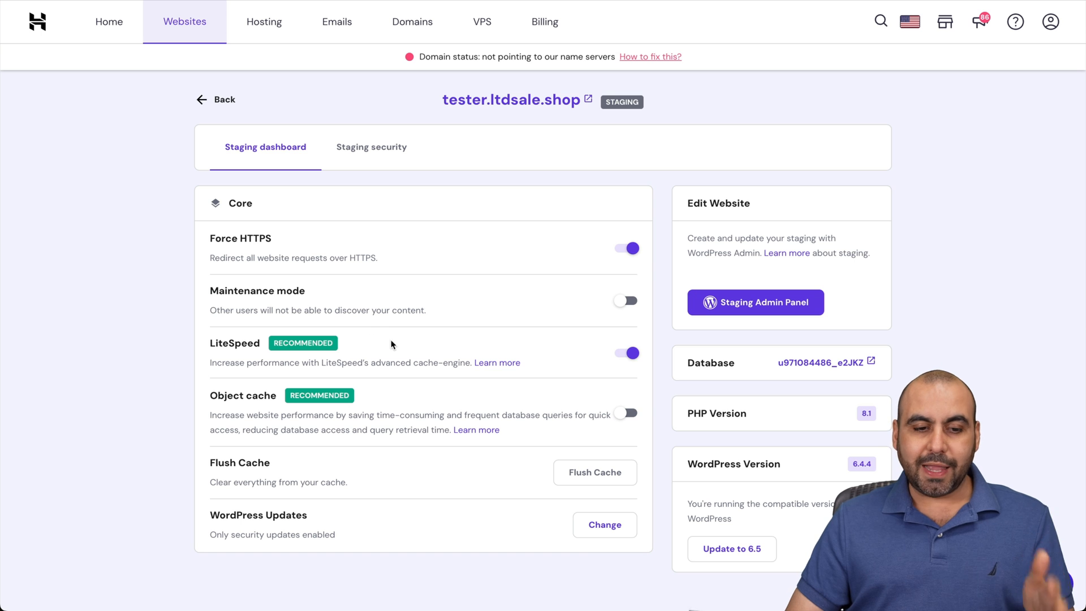
mouse_move(367, 402)
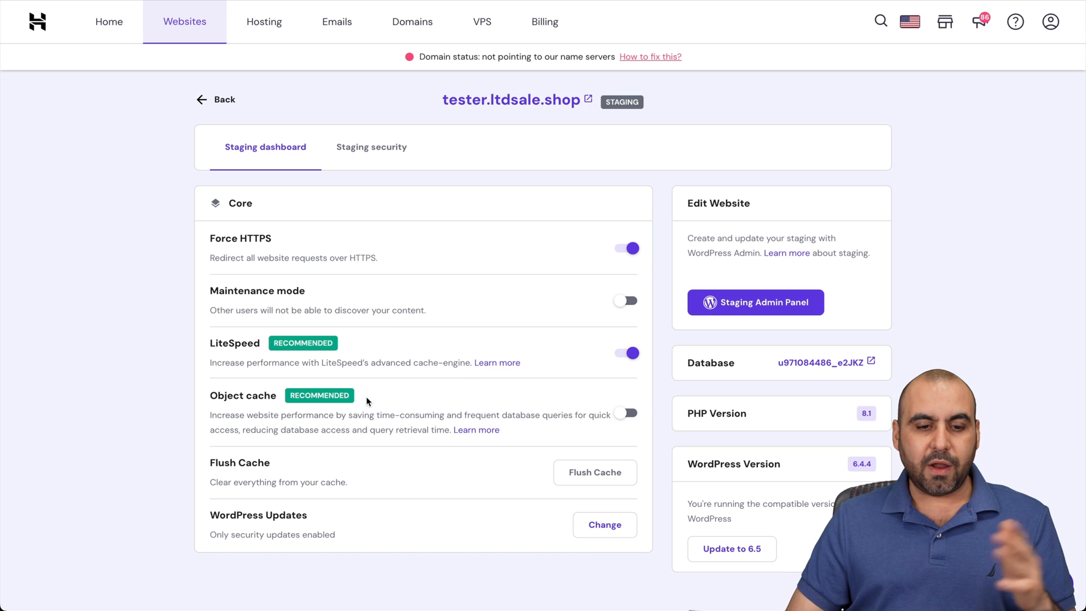
mouse_move(423, 510)
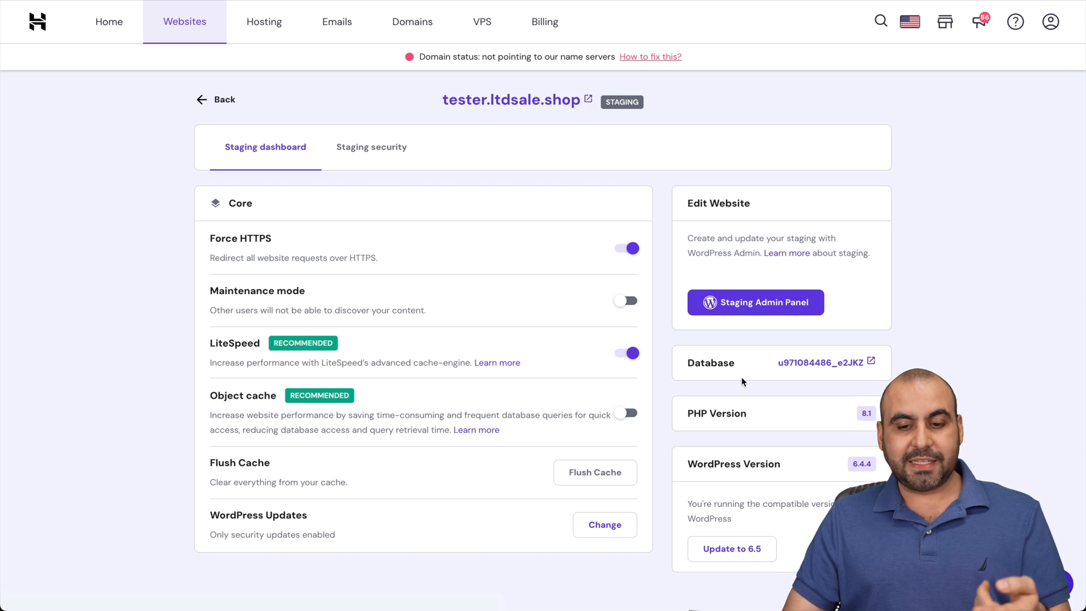
mouse_move(748, 548)
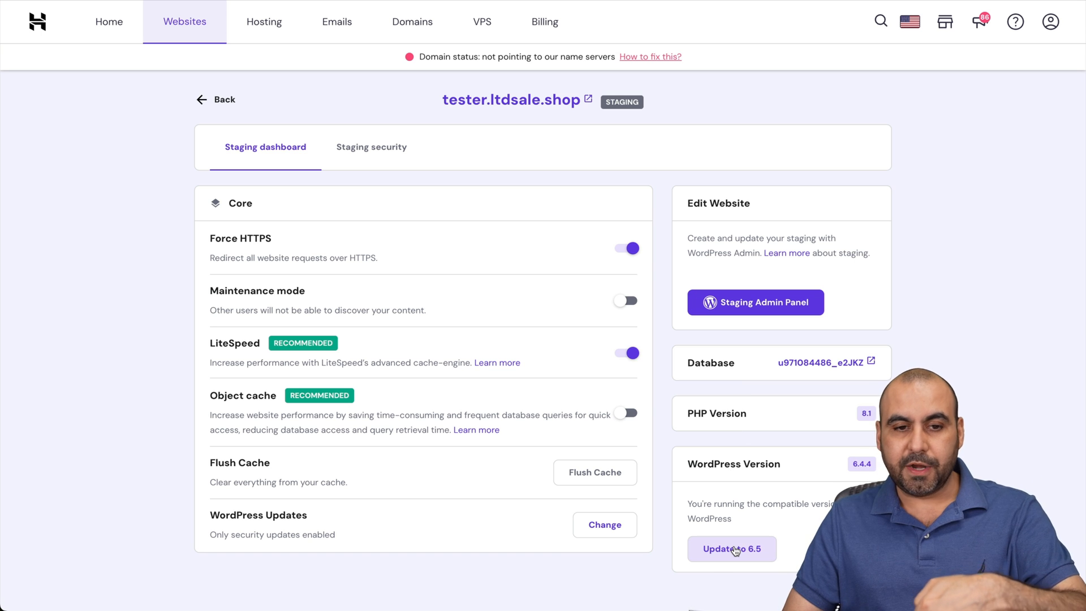
Step: Show the Staging security tab for tester.ltdsale.shop
left_click(371, 147)
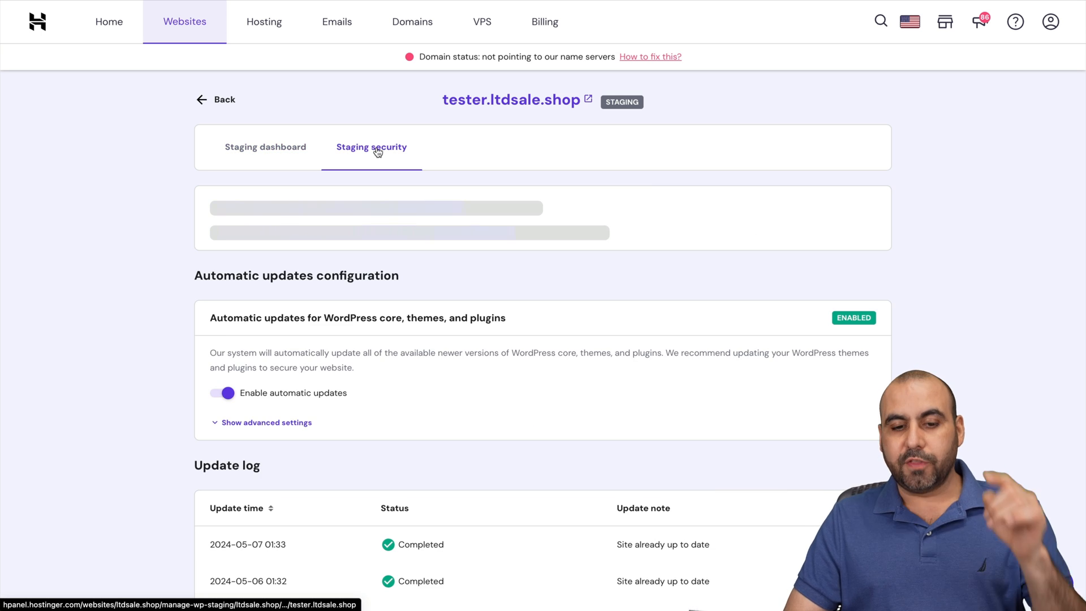
Step: Review the update log, installed themes and plugins, then return to Staging dashboard
left_click(371, 147)
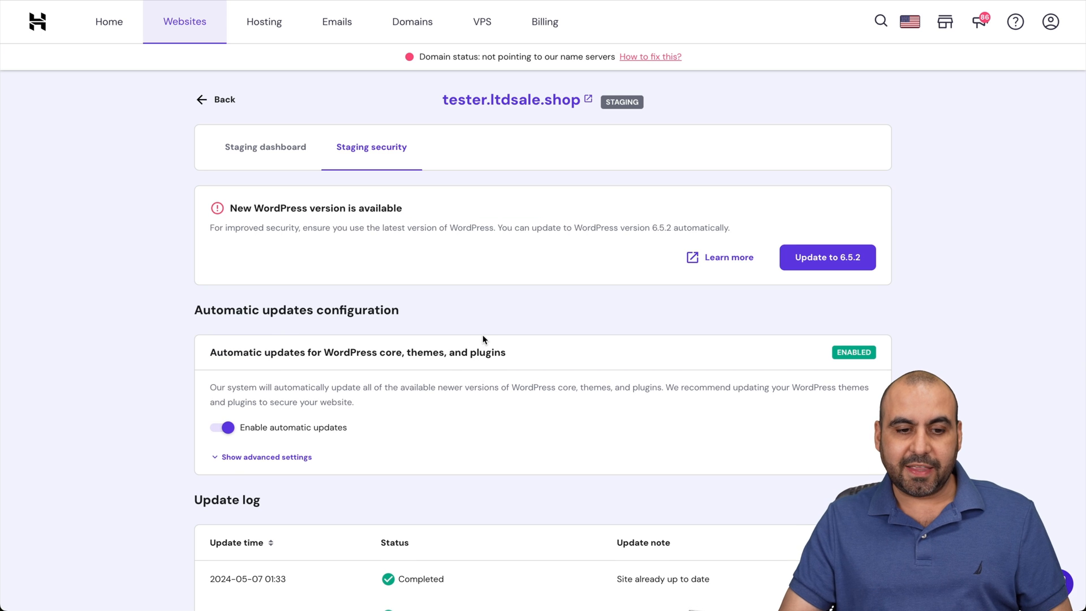
scroll("down", 3)
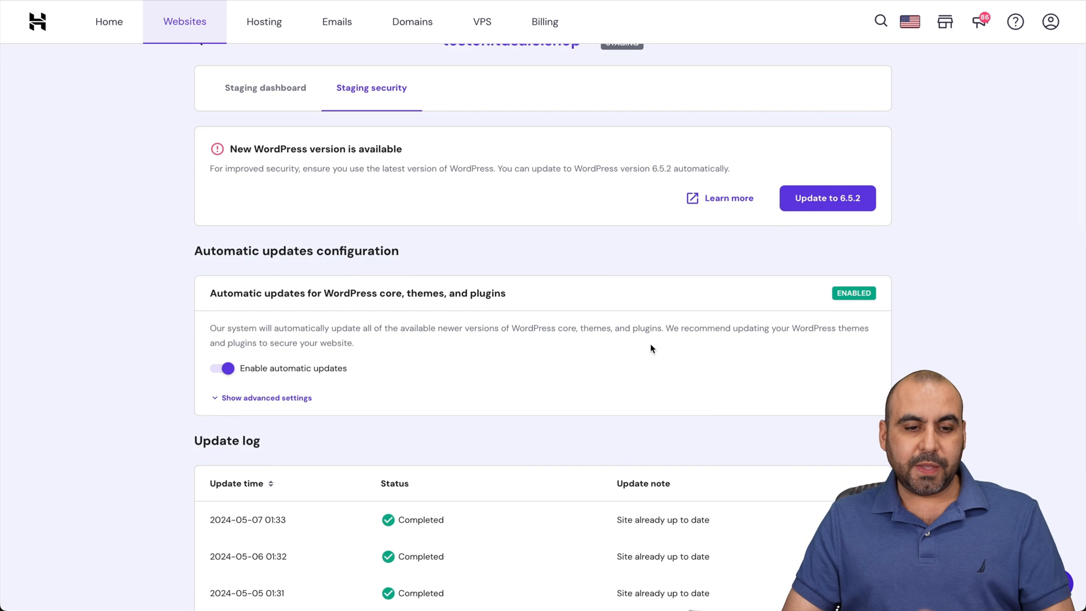
scroll("down", 3)
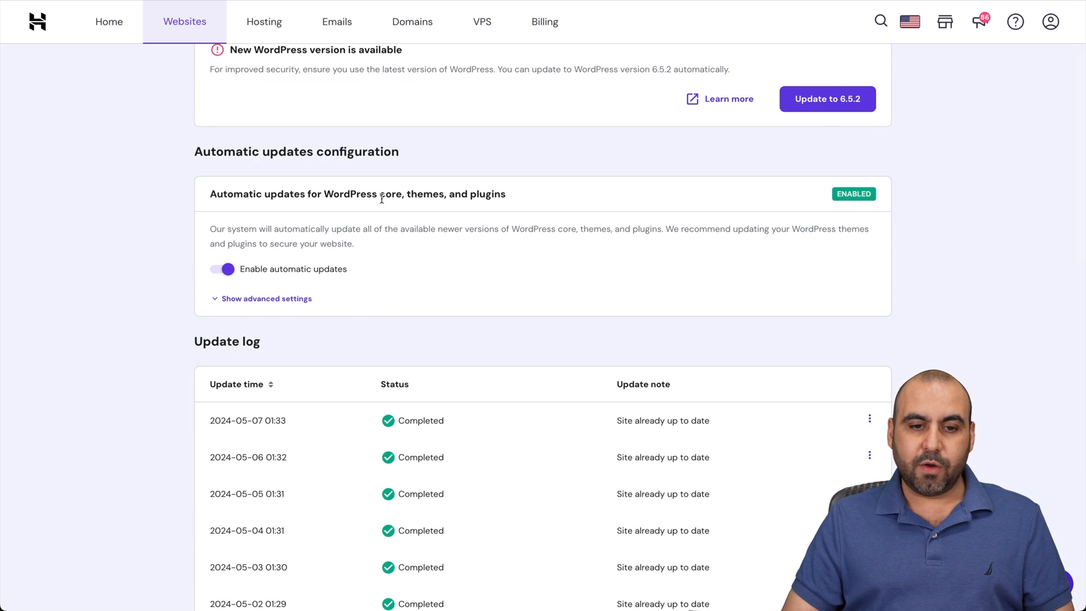
scroll("down", 3)
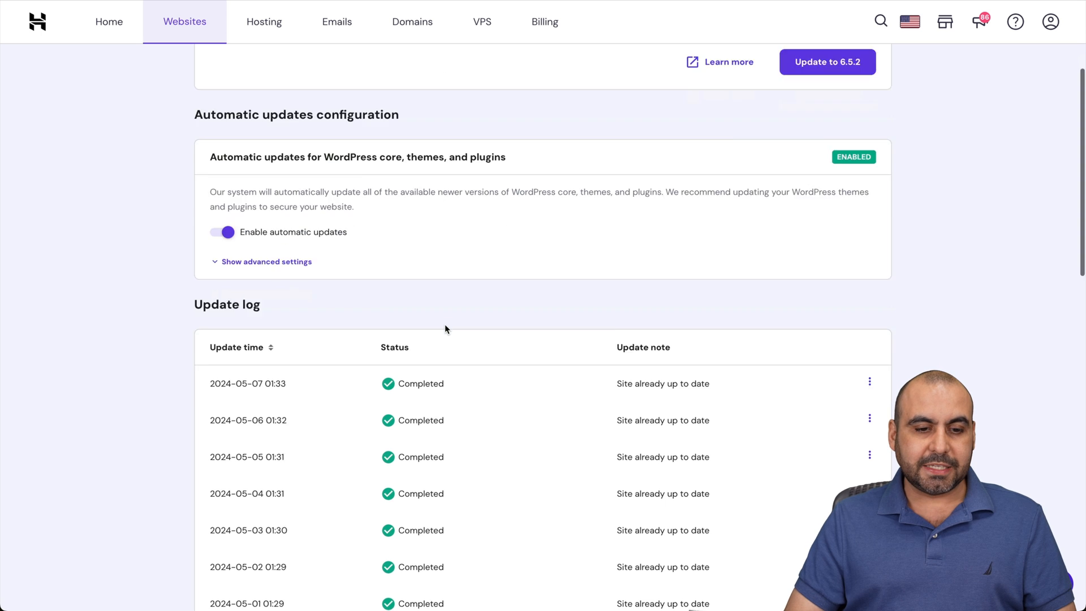
scroll("down", 3)
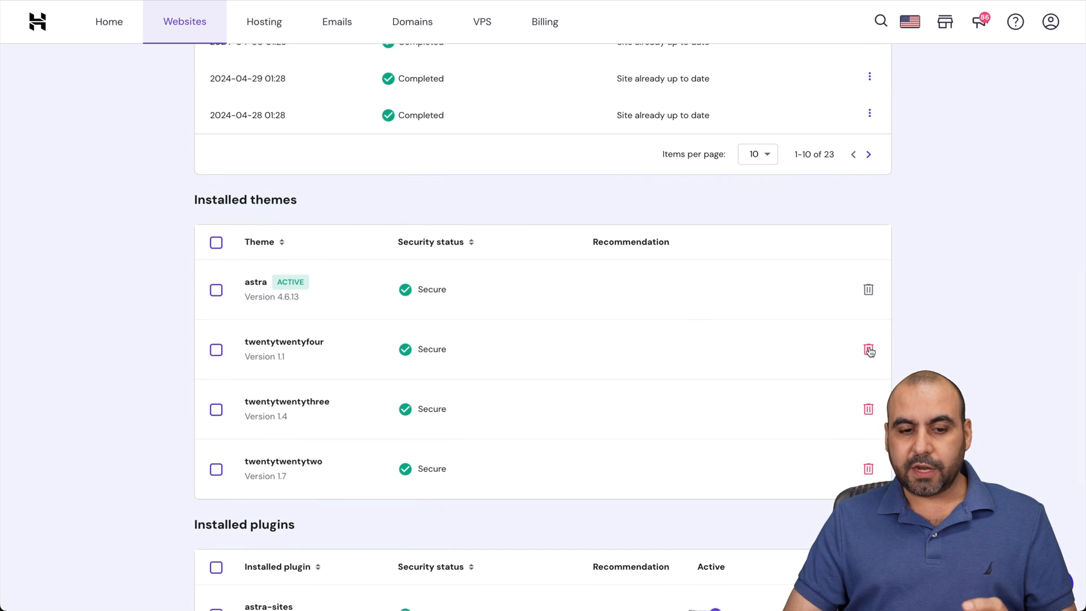
scroll("down", 3)
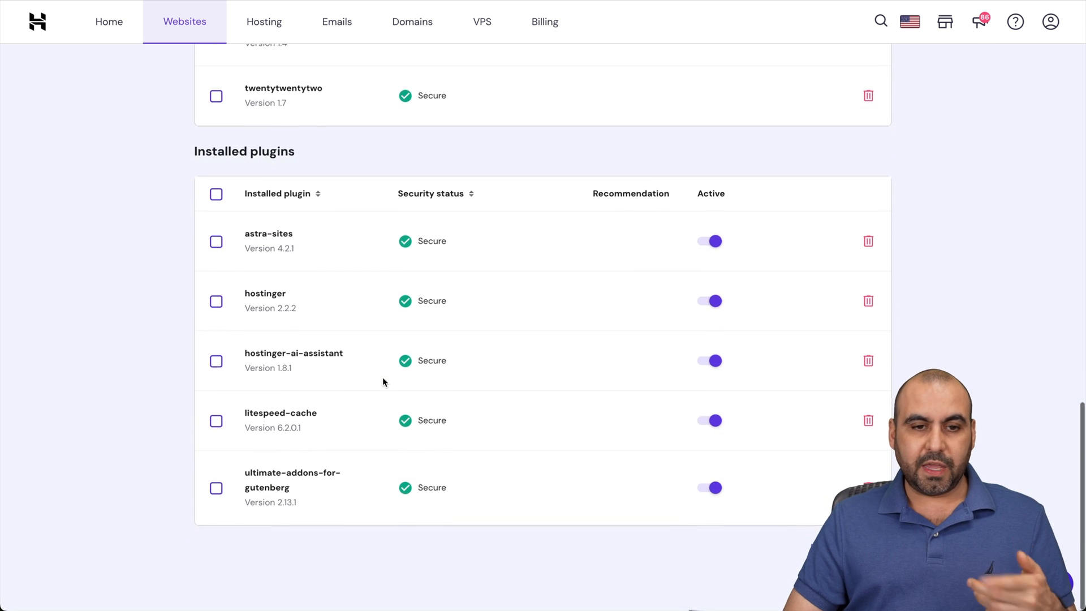
mouse_move(771, 295)
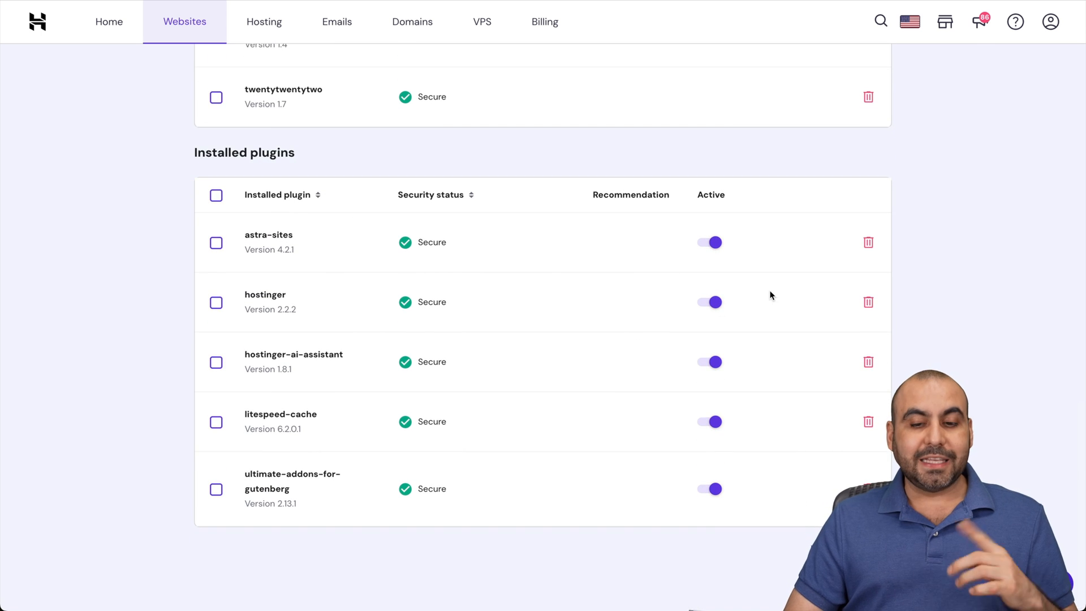
mouse_move(620, 348)
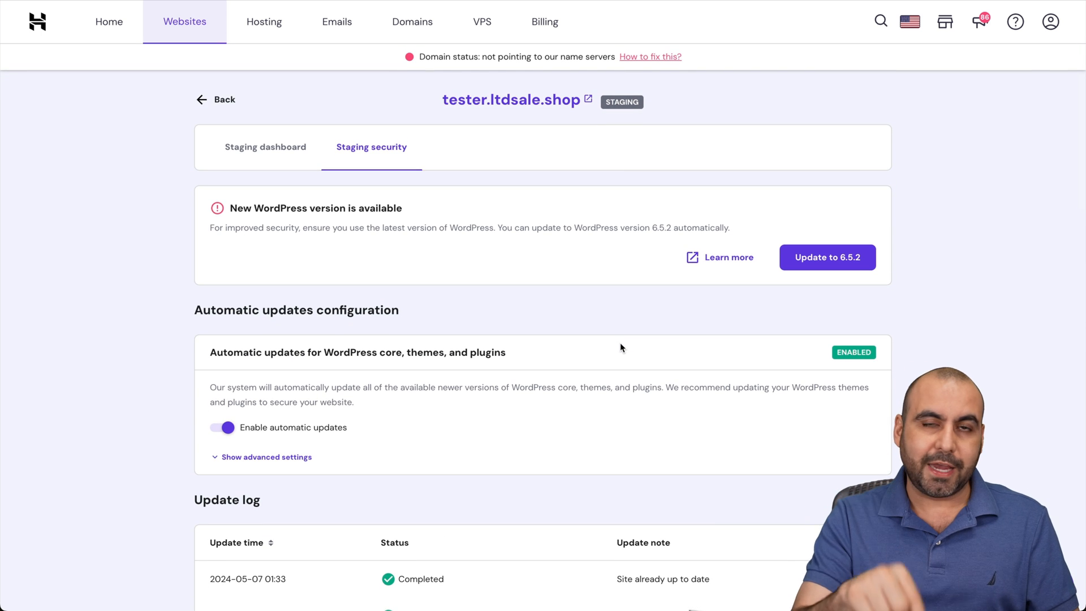
mouse_move(265, 147)
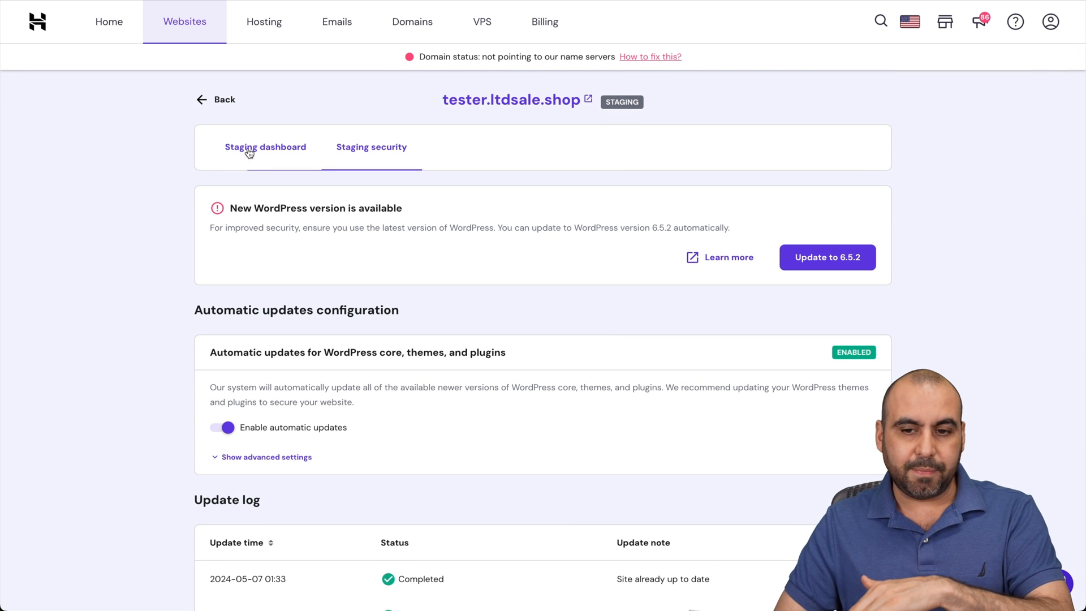
left_click(265, 147)
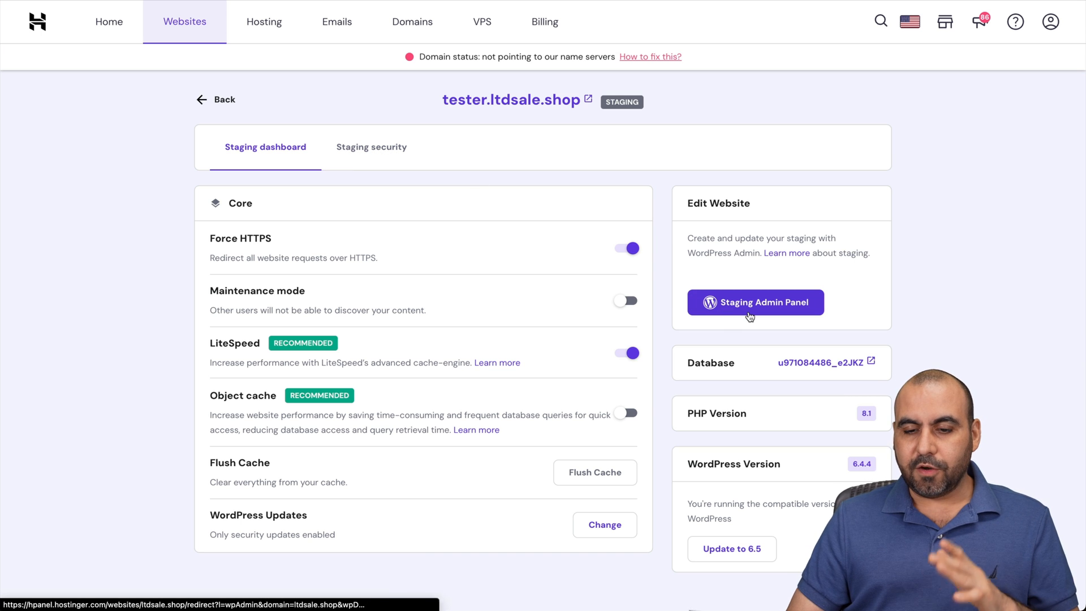
Step: Open the tester.ltdsale.shop WordPress admin and go to its Dashboard
left_click(755, 302)
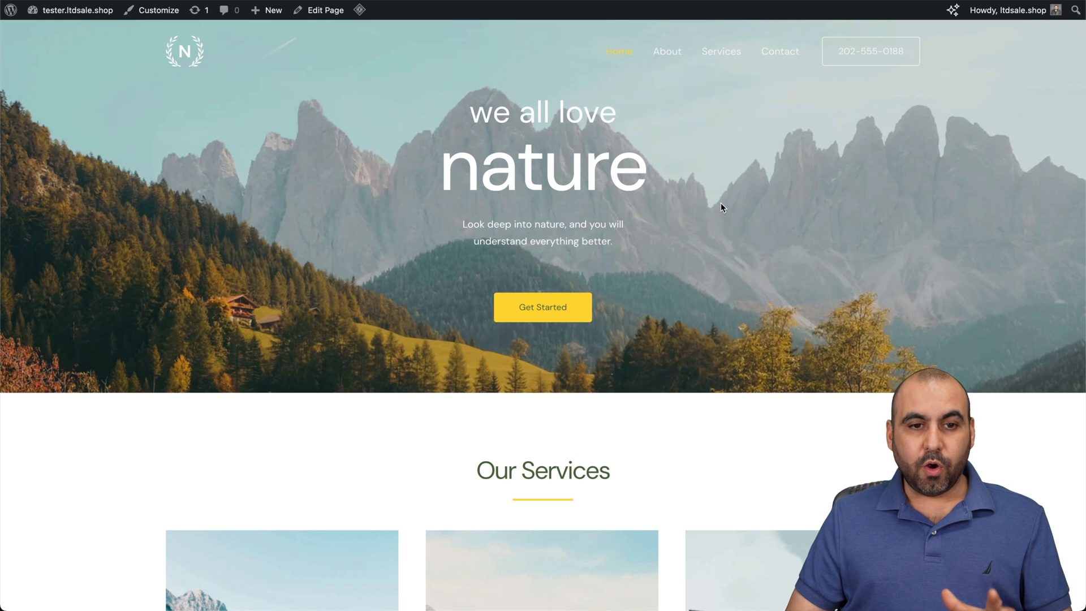
mouse_move(271, 173)
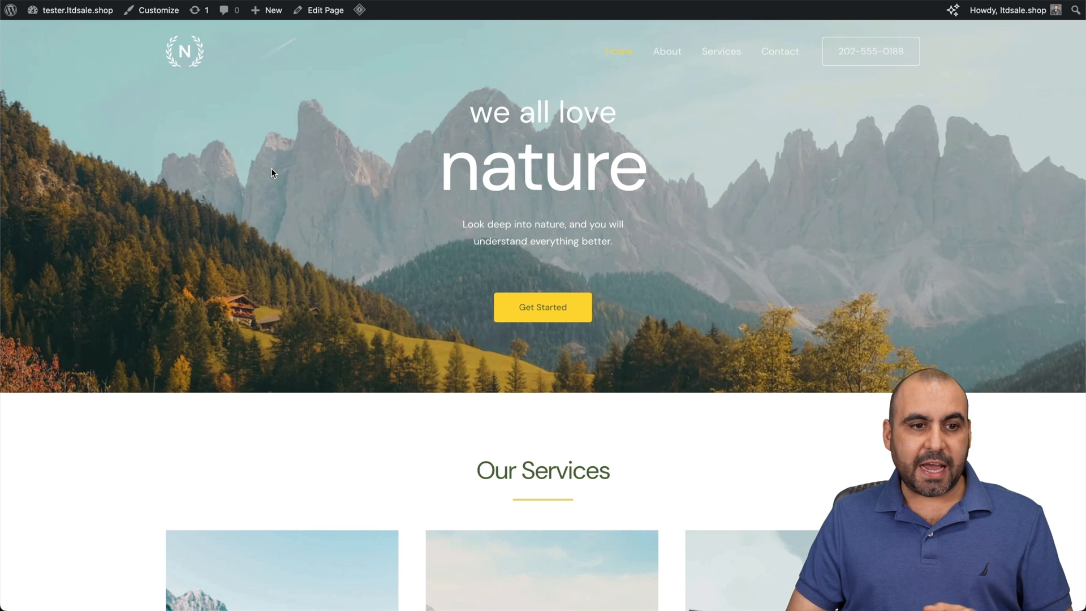
left_click(77, 10)
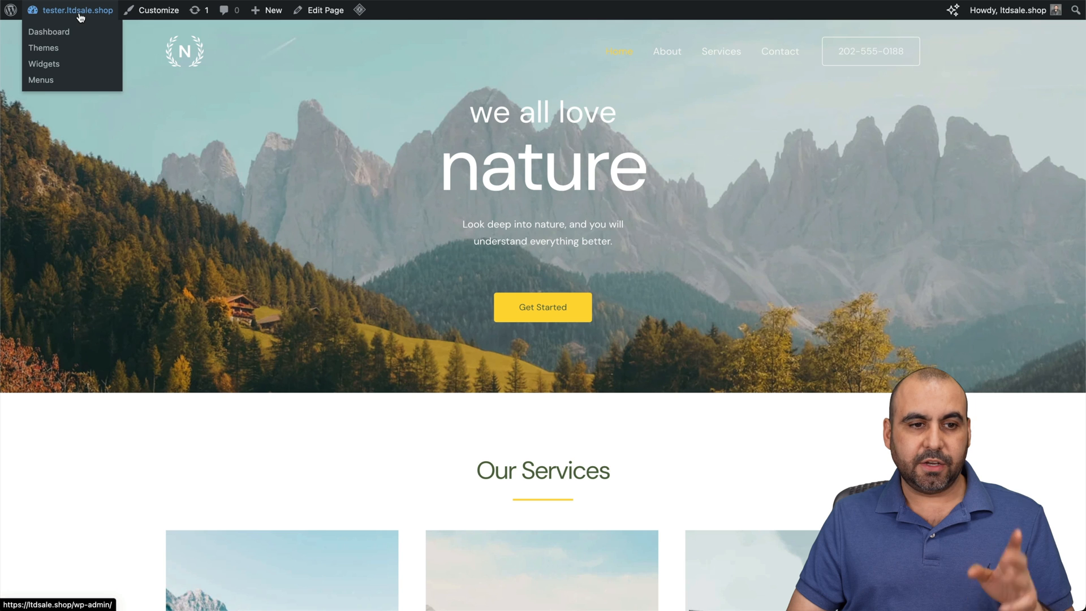
left_click(48, 31)
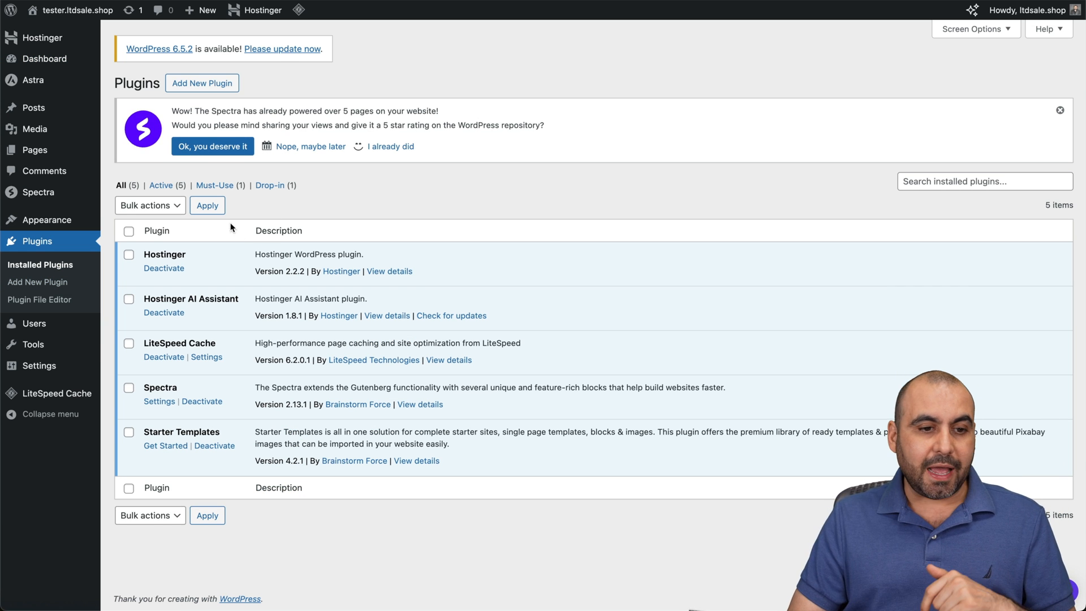
mouse_move(46, 219)
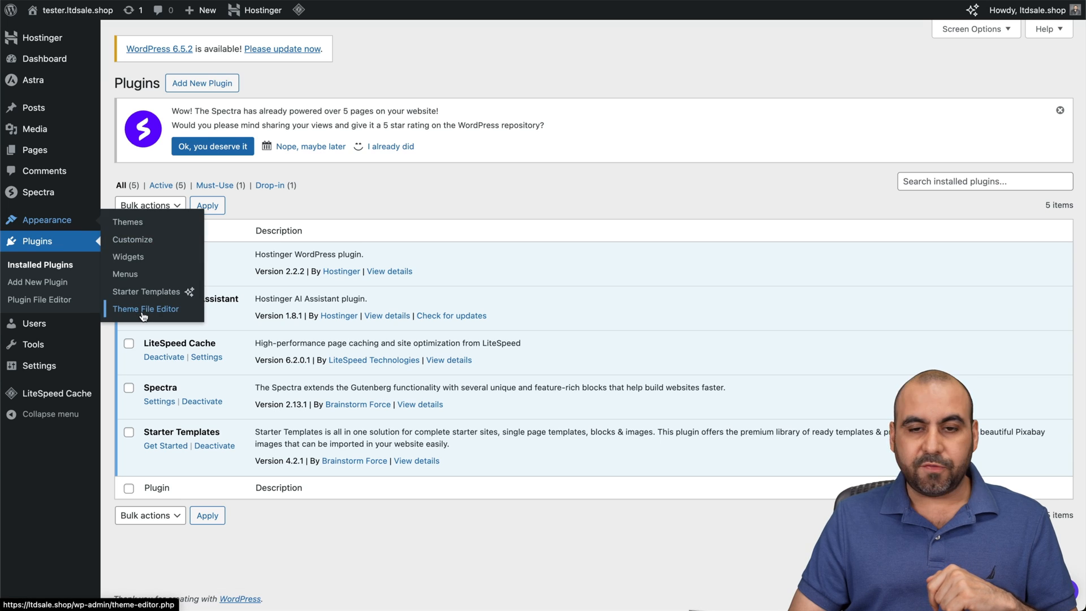
Step: Open Astra's header.php in the Theme File Editor
left_click(145, 308)
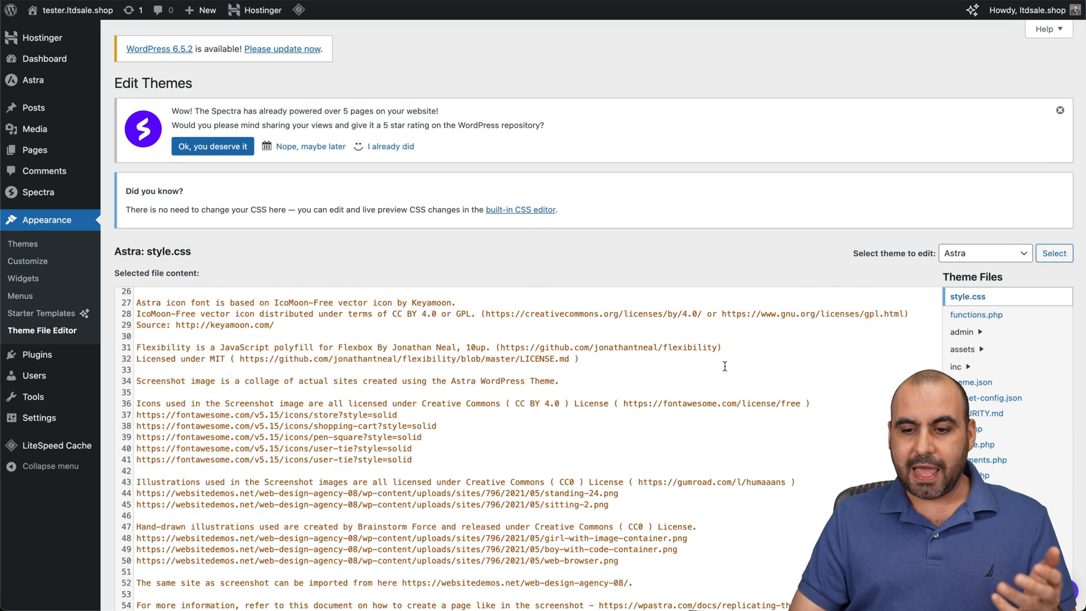
scroll("down", 3)
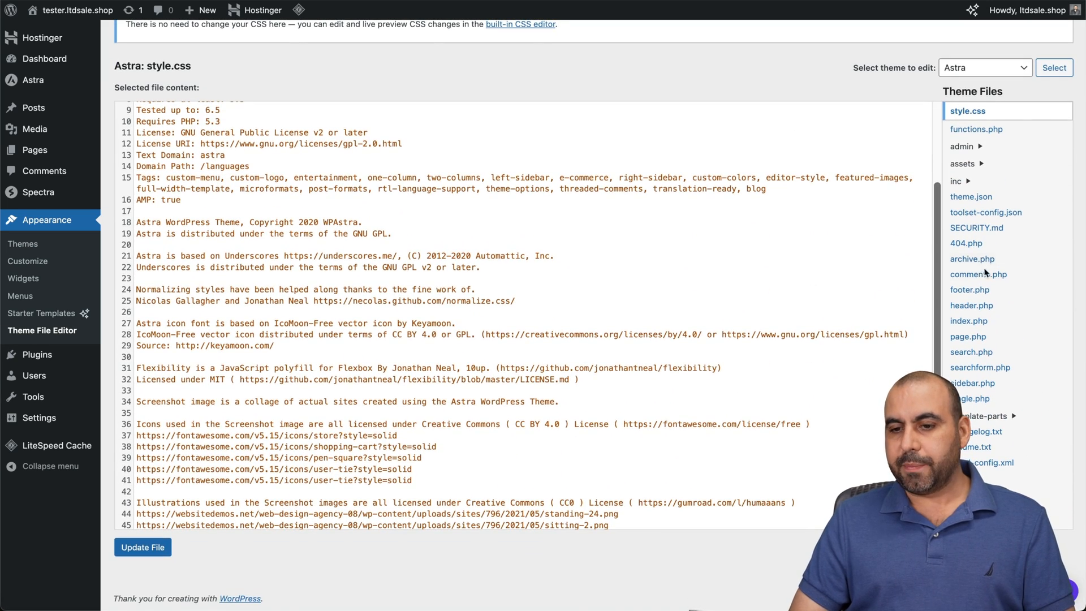
left_click(971, 304)
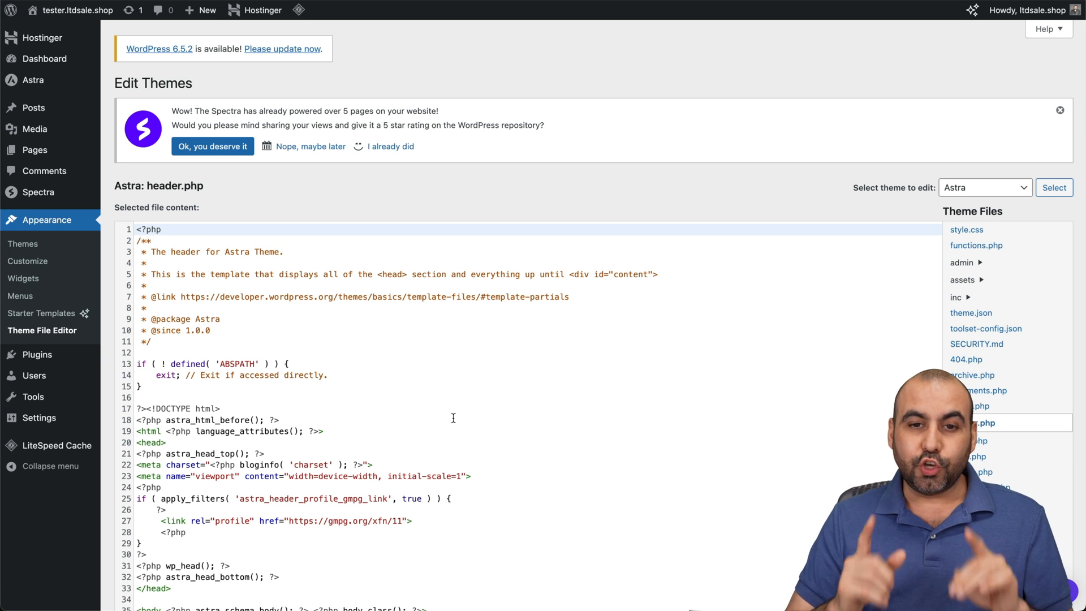
mouse_move(44, 58)
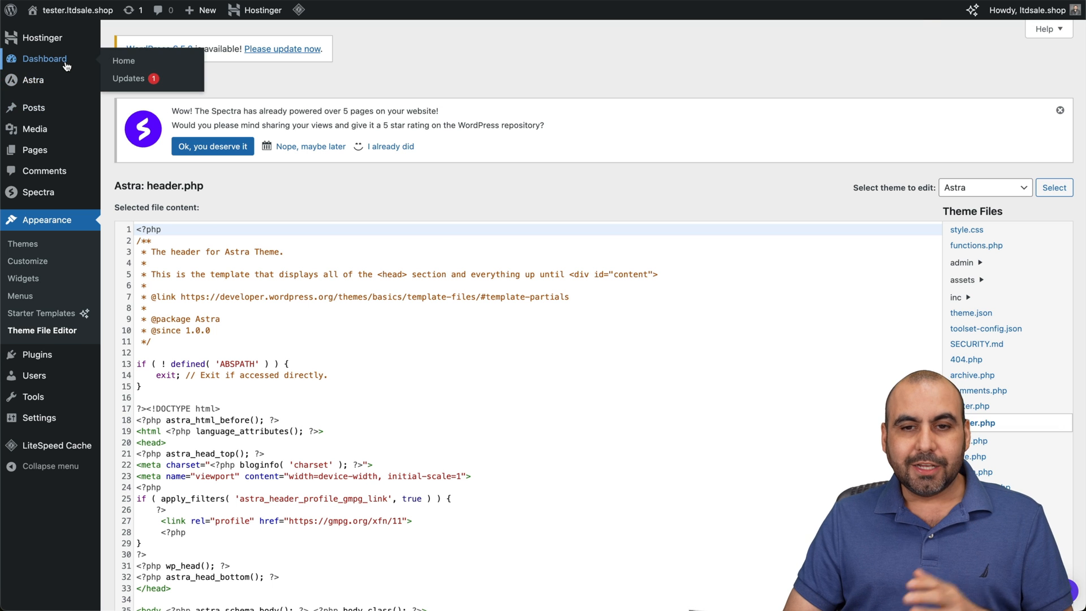